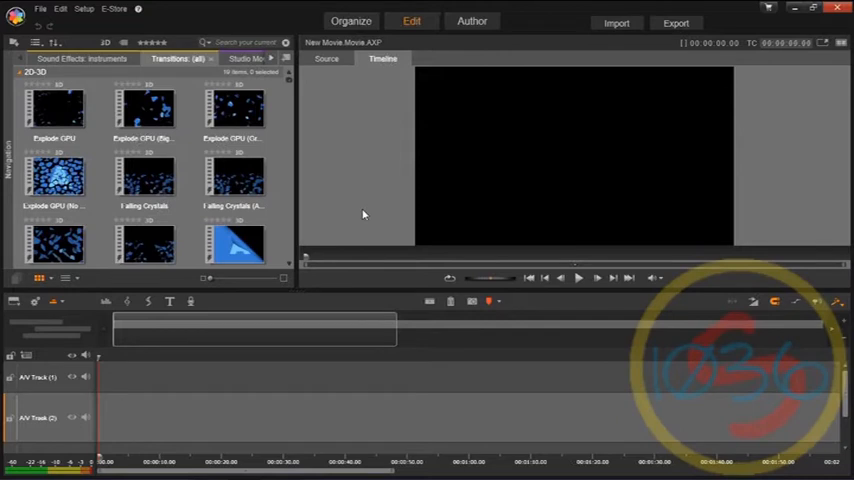
{"action": "mouse_move", "coordinate": [312, 160]}
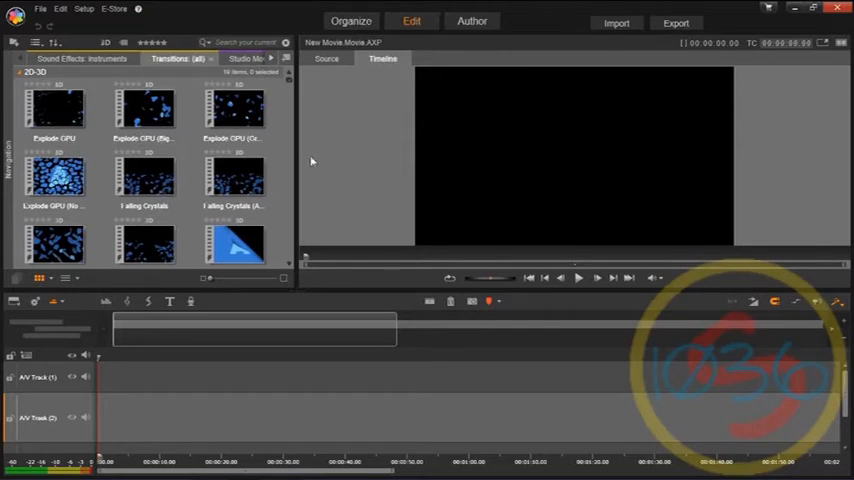
{"action": "mouse_move", "coordinate": [336, 190]}
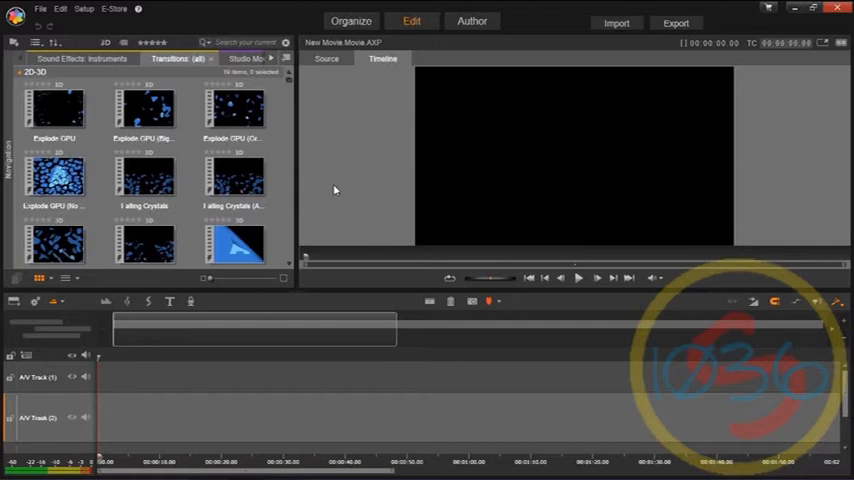
{"action": "mouse_move", "coordinate": [338, 180]}
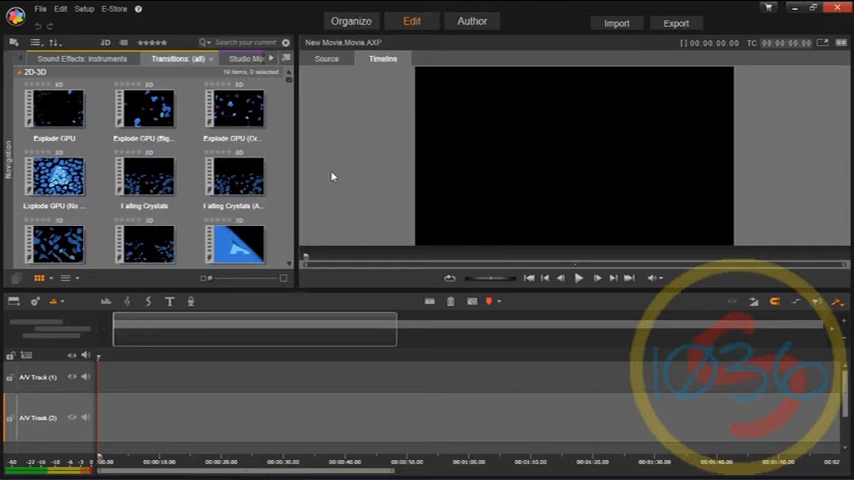
{"action": "mouse_move", "coordinate": [170, 302]}
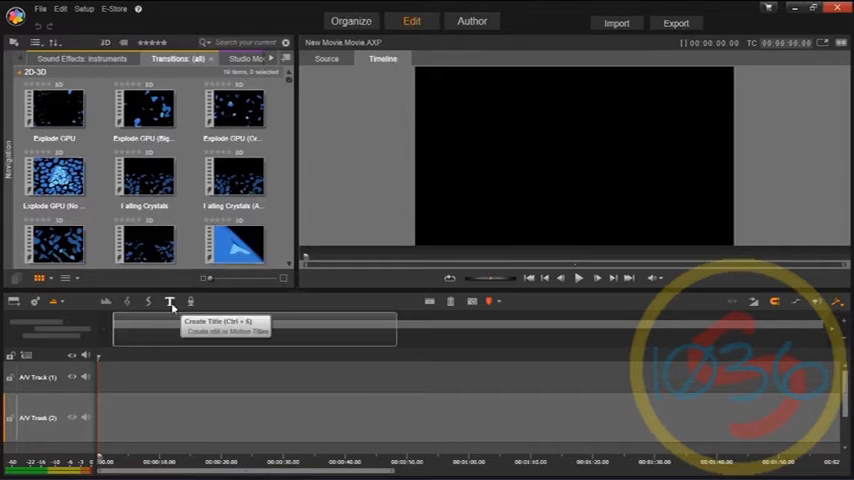
{"action": "mouse_move", "coordinate": [304, 164]}
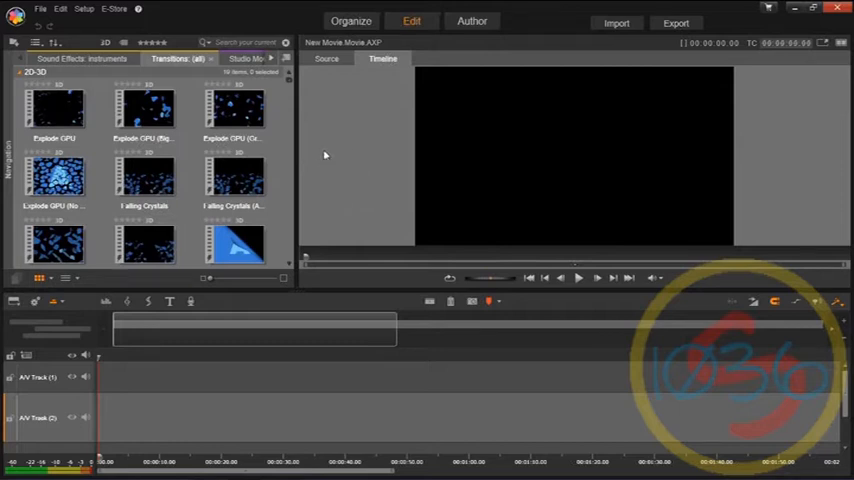
{"action": "mouse_move", "coordinate": [344, 152]}
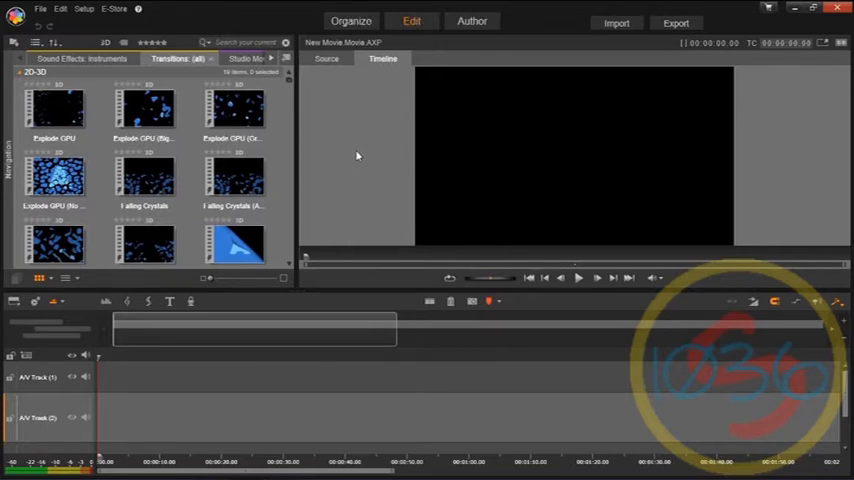
{"action": "mouse_move", "coordinate": [328, 156]}
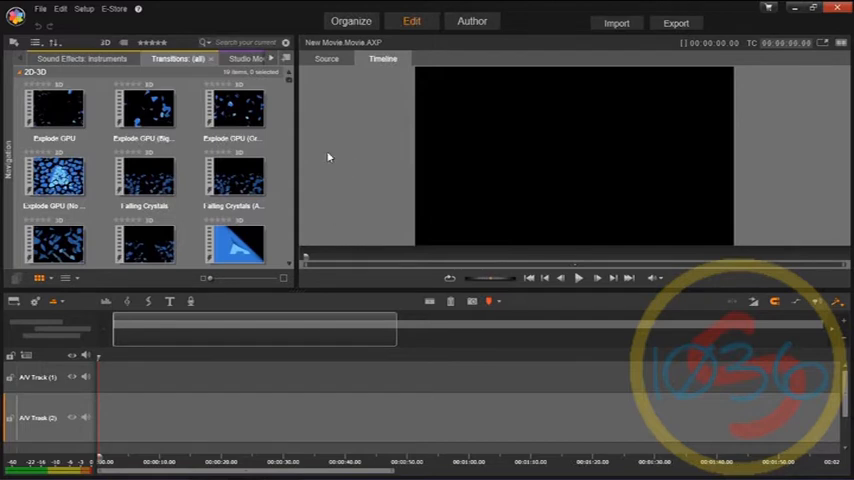
{"action": "mouse_move", "coordinate": [344, 212]}
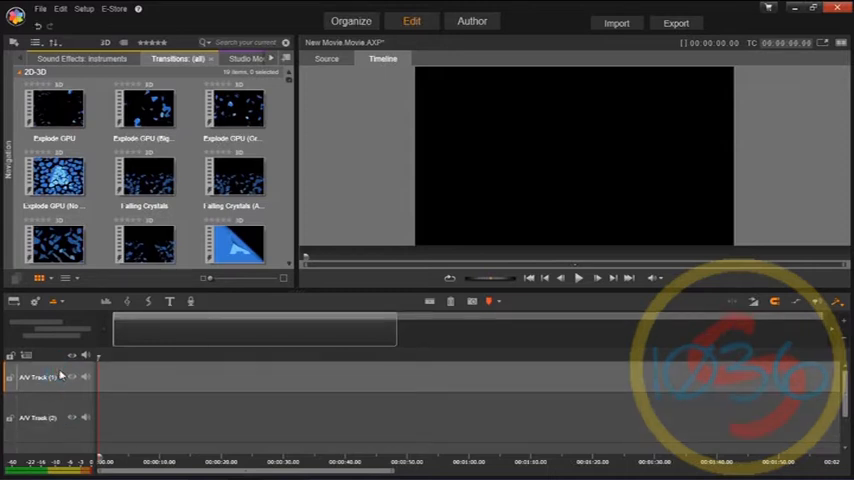
{"action": "mouse_move", "coordinate": [172, 318]}
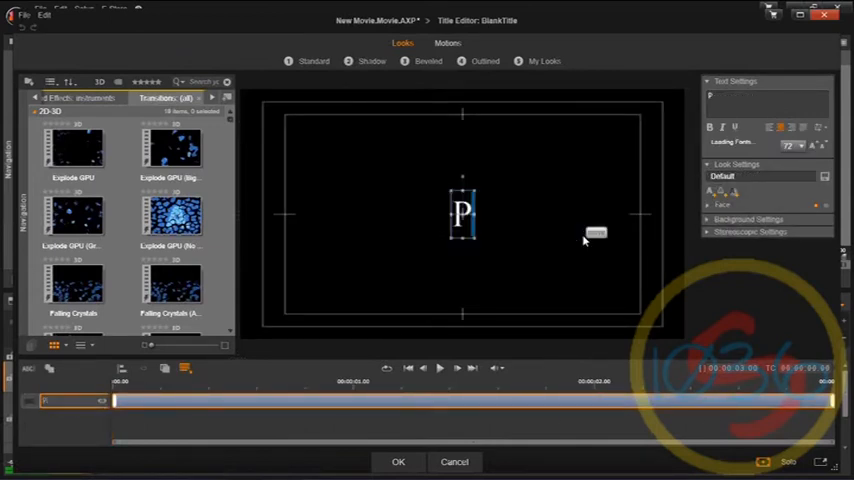
Step: Enter the heading text 'Pinnacle studio 17 plus' on the new blank title, fixing the typo
{"action": "type", "text": "innacle studio 17 p.u"}
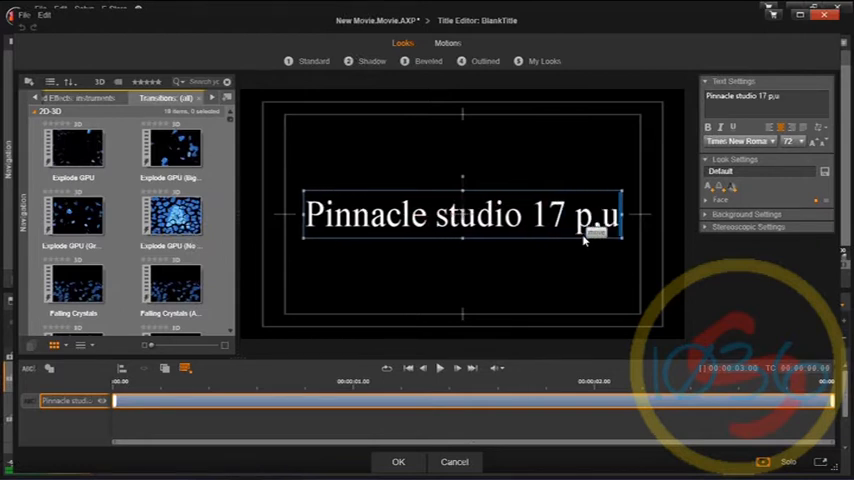
{"action": "key", "text": "BackSpace"}
{"action": "type", "text": "lus"}
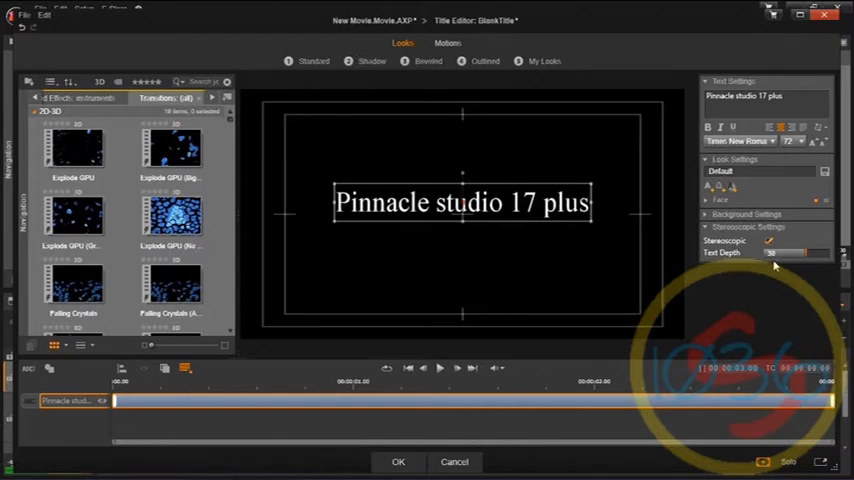
{"action": "mouse_move", "coordinate": [796, 278]}
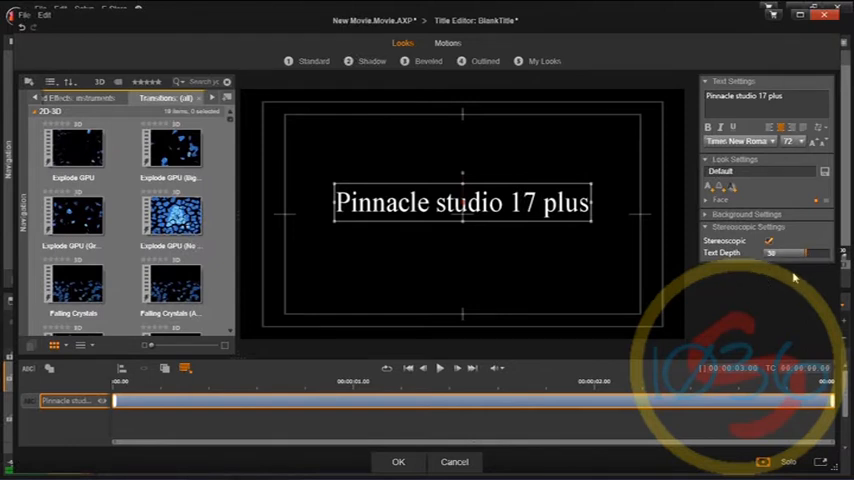
{"action": "mouse_move", "coordinate": [632, 272]}
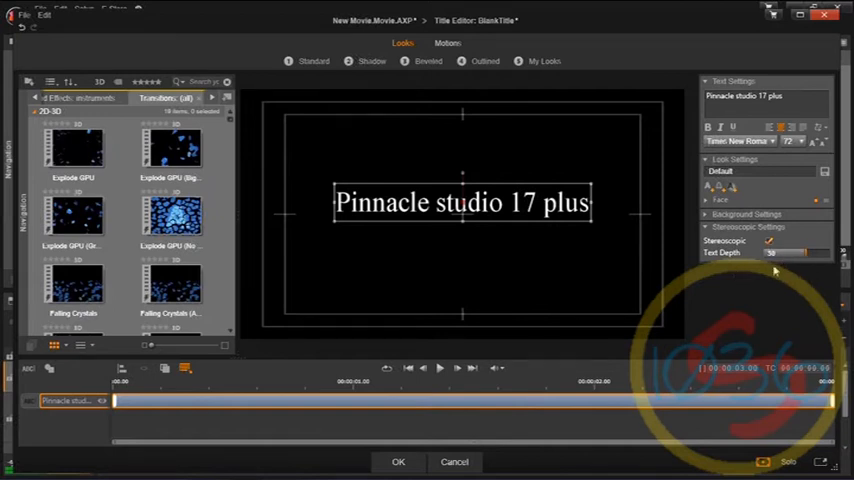
{"action": "mouse_move", "coordinate": [730, 304]}
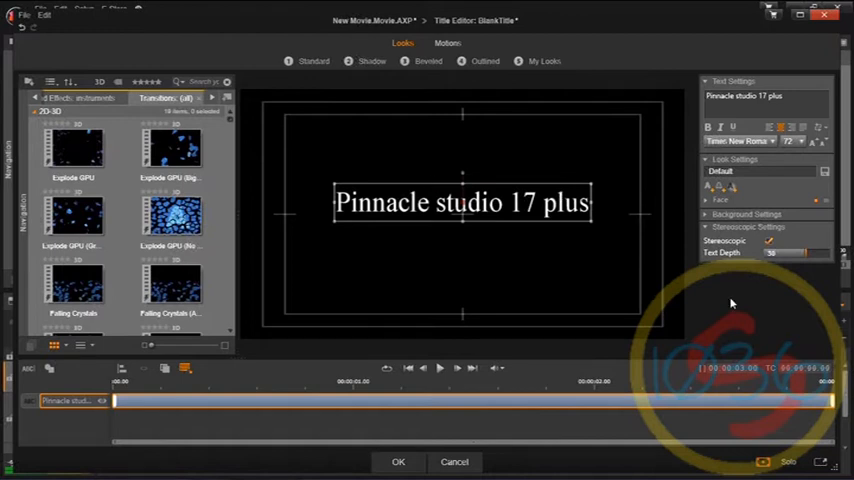
{"action": "mouse_move", "coordinate": [718, 290]}
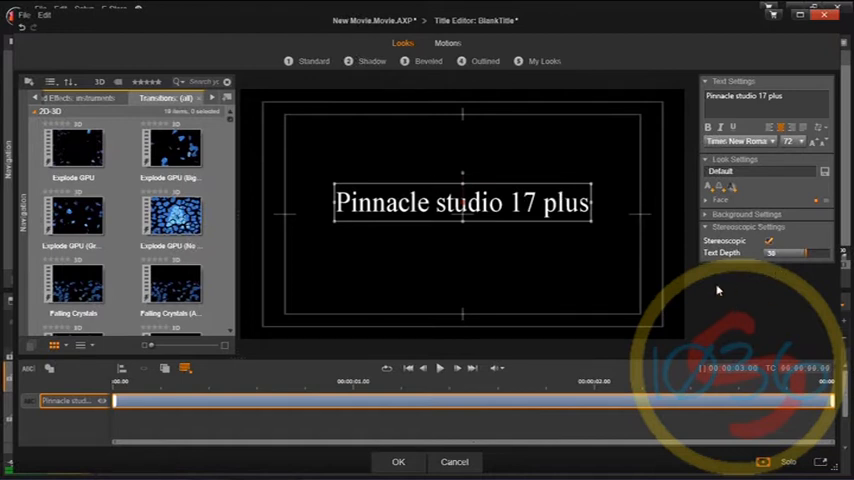
{"action": "mouse_move", "coordinate": [544, 314]}
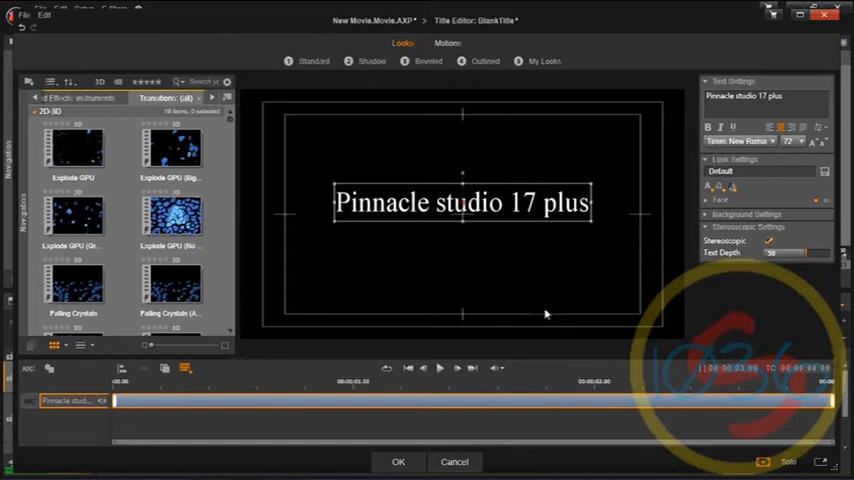
{"action": "mouse_move", "coordinate": [412, 348]}
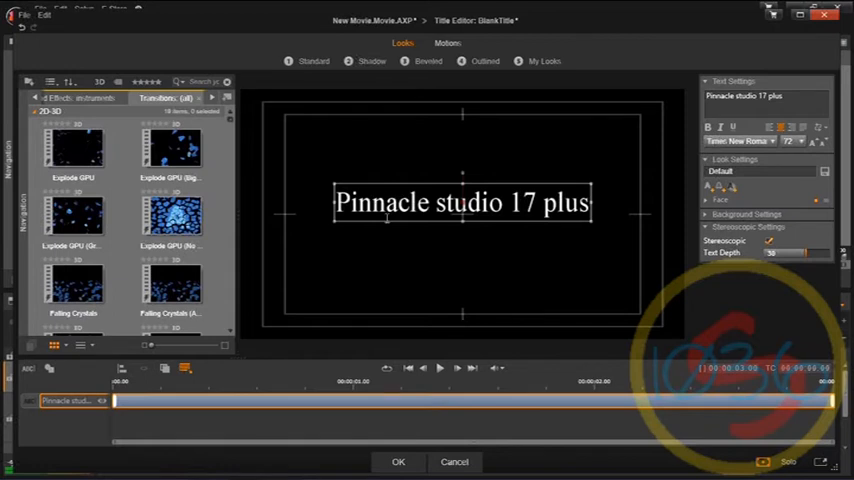
Step: Expand the Stereoscopic Settings panel showing the Stereoscopic checkbox and Text Depth slider
{"action": "left_click", "coordinate": [398, 460]}
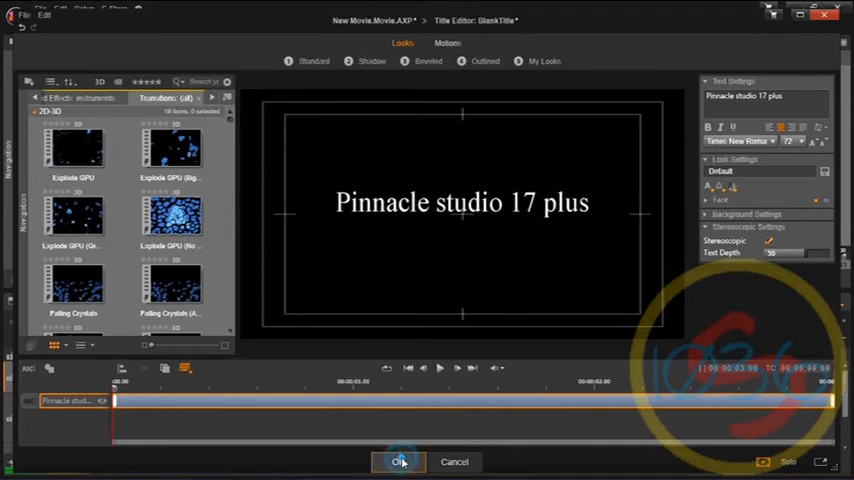
Step: Confirm the title with OK and return to the Edit timeline
{"action": "left_click", "coordinate": [400, 460]}
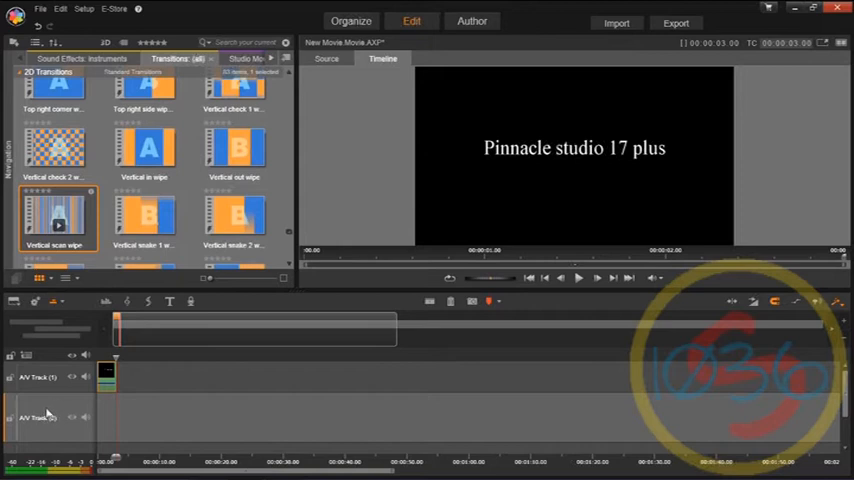
{"action": "mouse_move", "coordinate": [168, 414]}
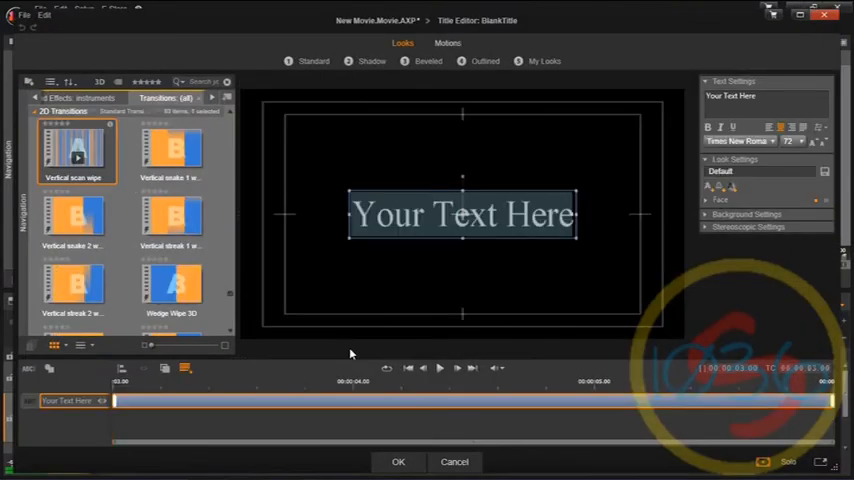
Step: Create the '3D' title with stereoscopic text depth beneath the first title and confirm it
{"action": "type", "text": "3D"}
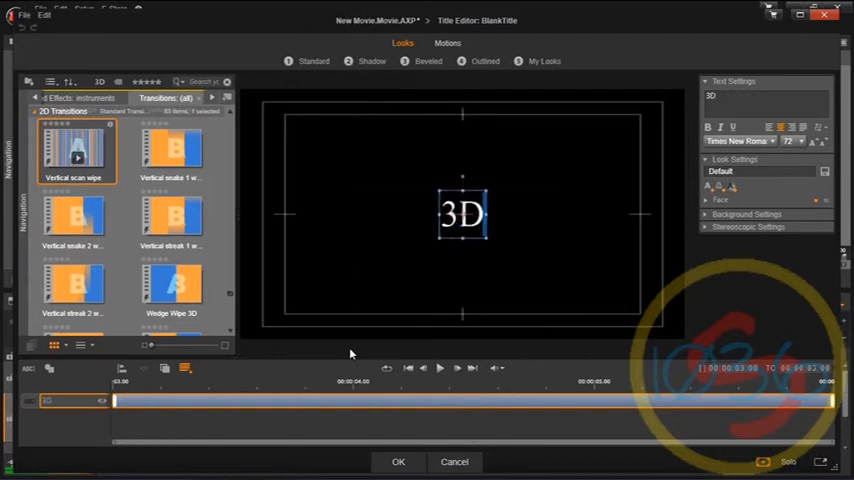
{"action": "mouse_move", "coordinate": [704, 304]}
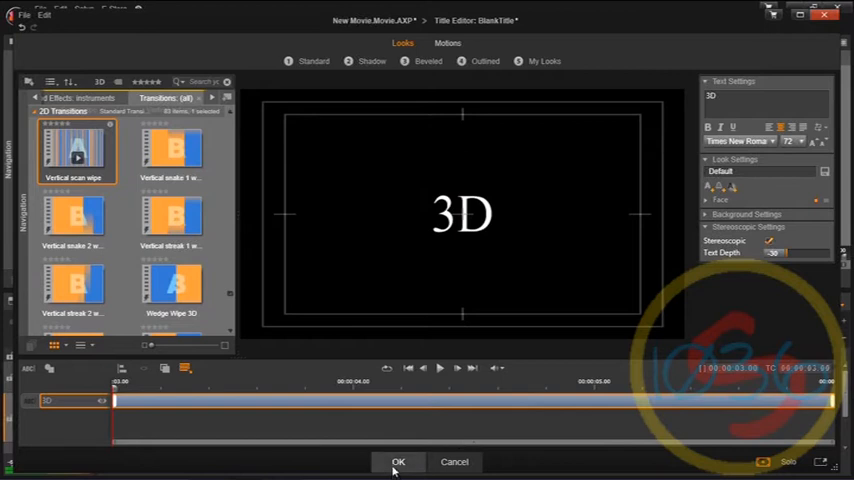
{"action": "left_click", "coordinate": [398, 460]}
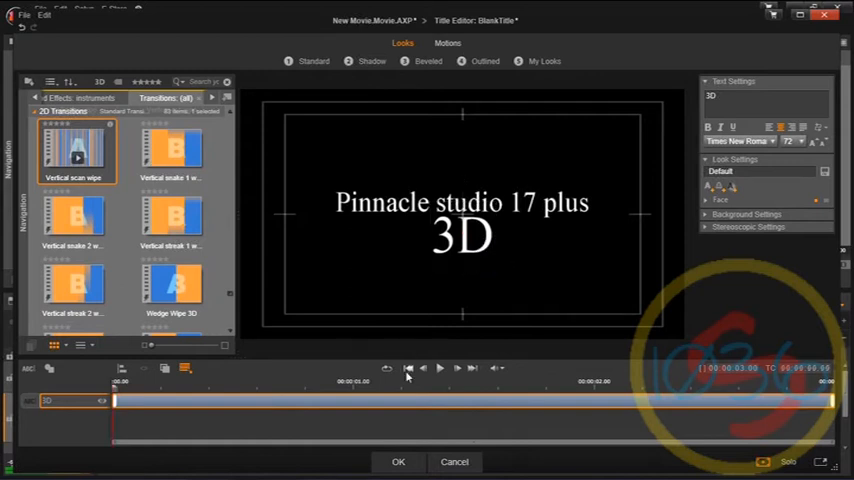
{"action": "left_click", "coordinate": [398, 460]}
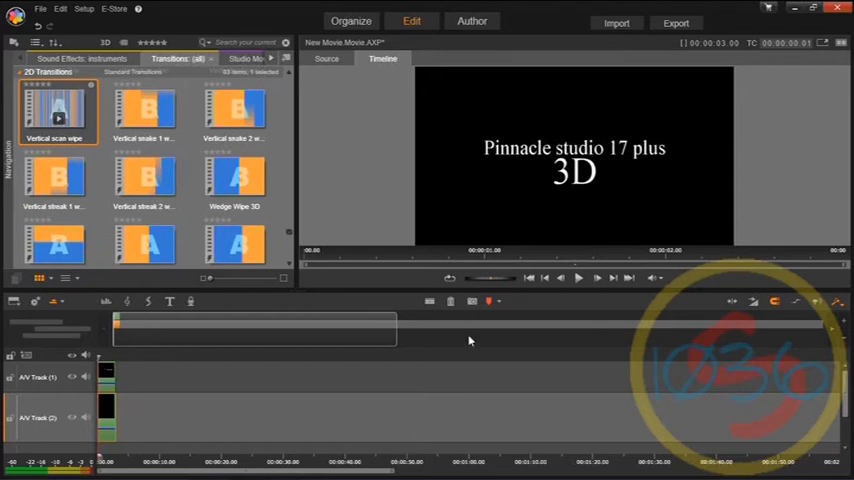
{"action": "mouse_move", "coordinate": [560, 124]}
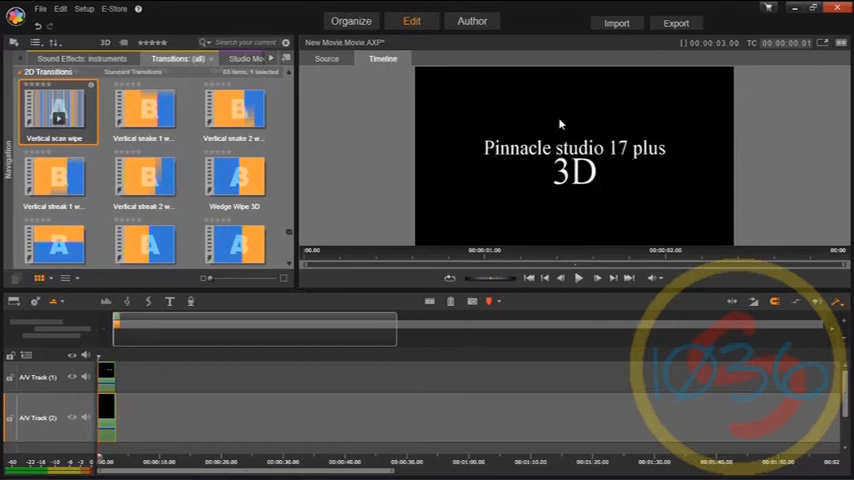
{"action": "mouse_move", "coordinate": [284, 298]}
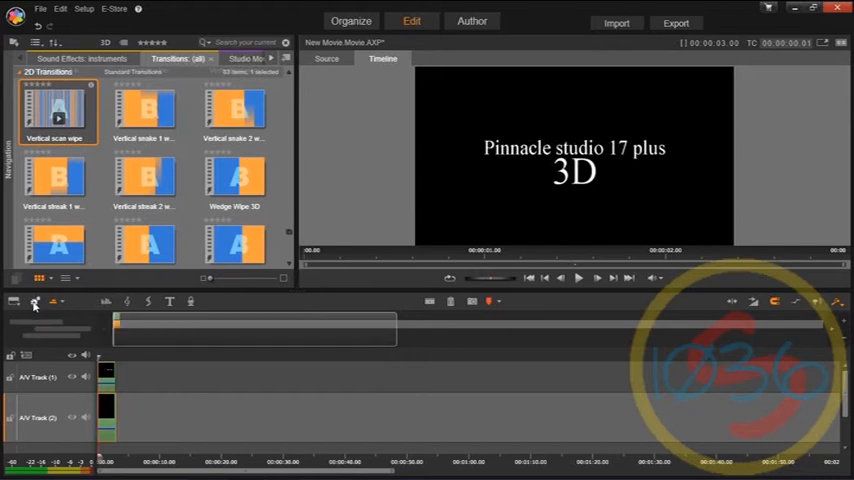
{"action": "mouse_move", "coordinate": [36, 304]}
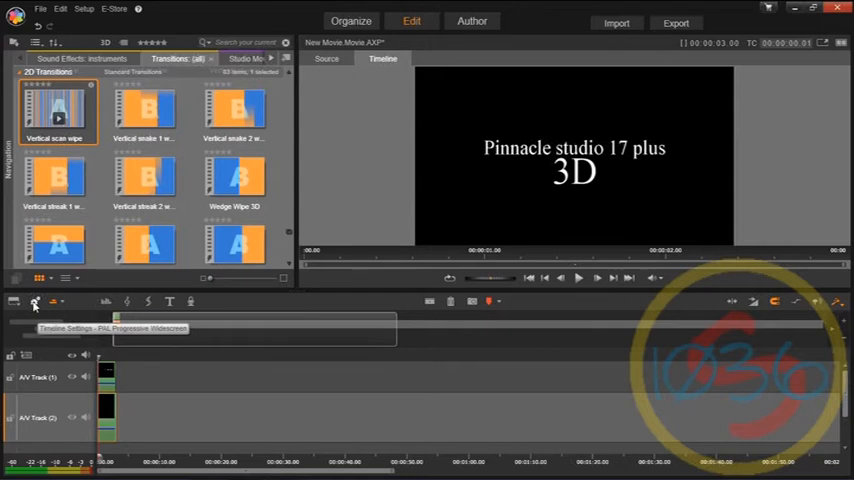
Step: Set the project's Imaging to Stereoscopic in Timeline Settings
{"action": "left_click", "coordinate": [36, 302]}
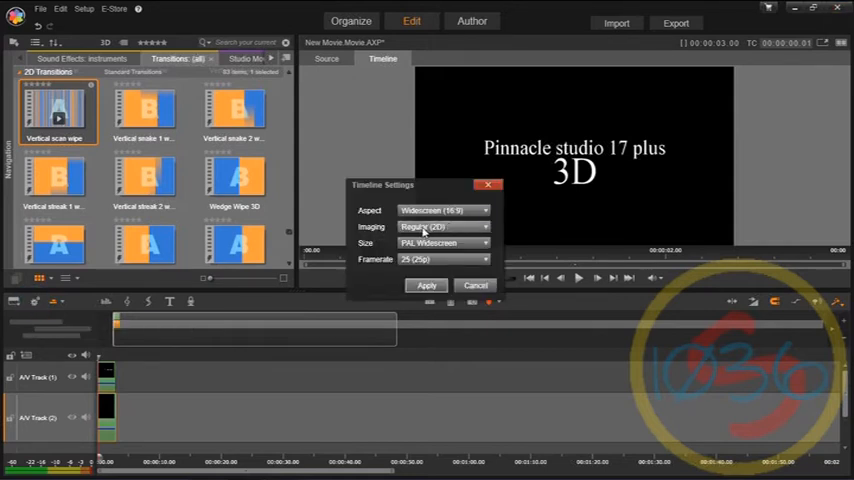
{"action": "left_click", "coordinate": [440, 228]}
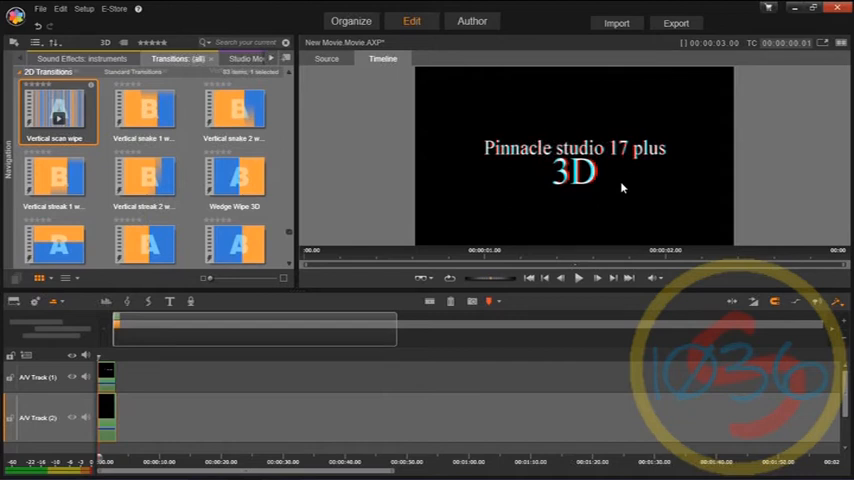
{"action": "mouse_move", "coordinate": [620, 188]}
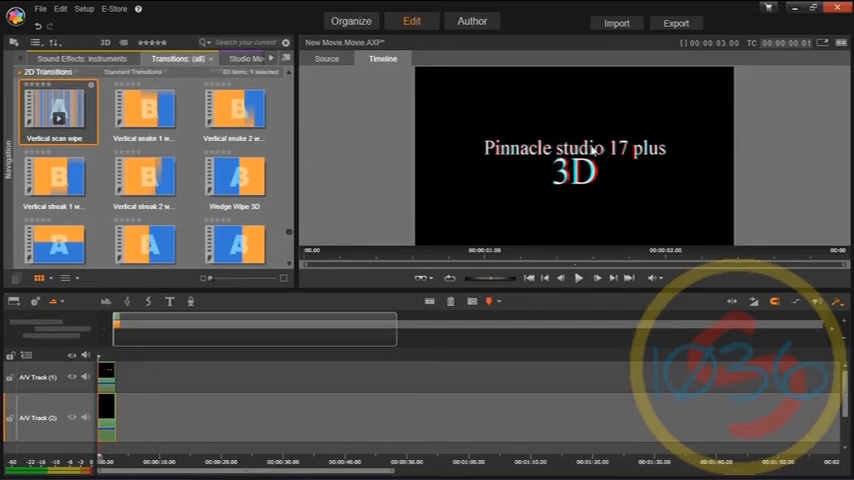
{"action": "mouse_move", "coordinate": [628, 150]}
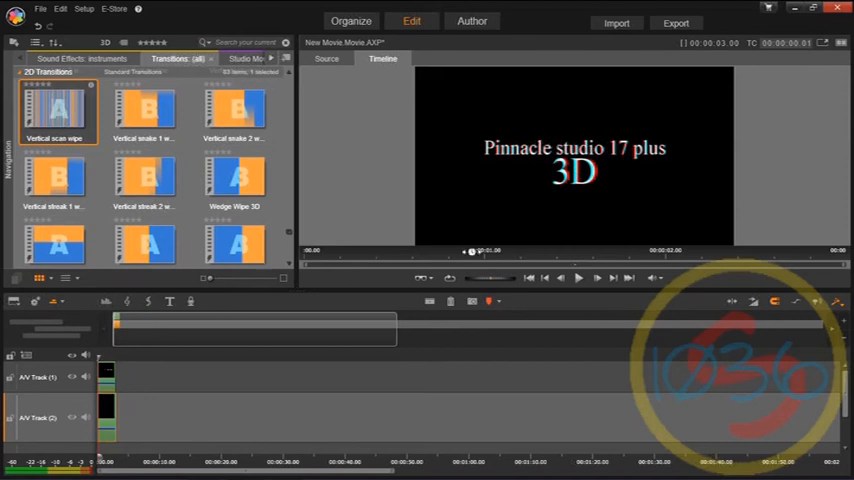
{"action": "mouse_move", "coordinate": [380, 182]}
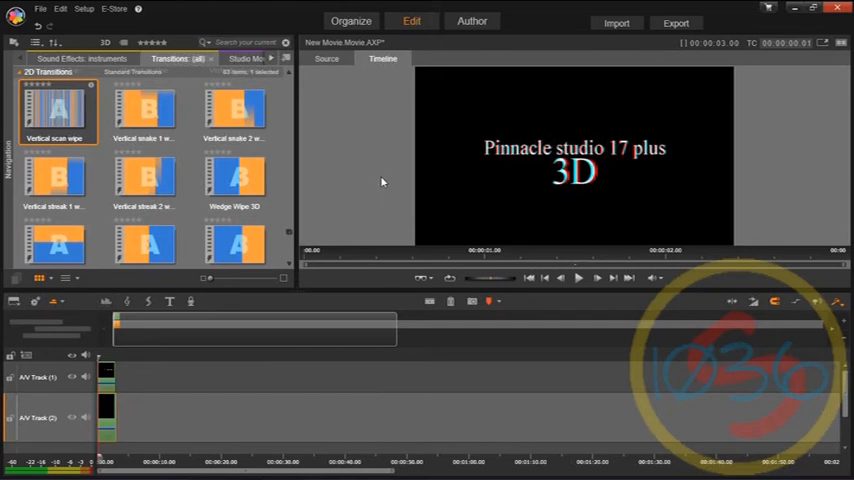
{"action": "mouse_move", "coordinate": [520, 152]}
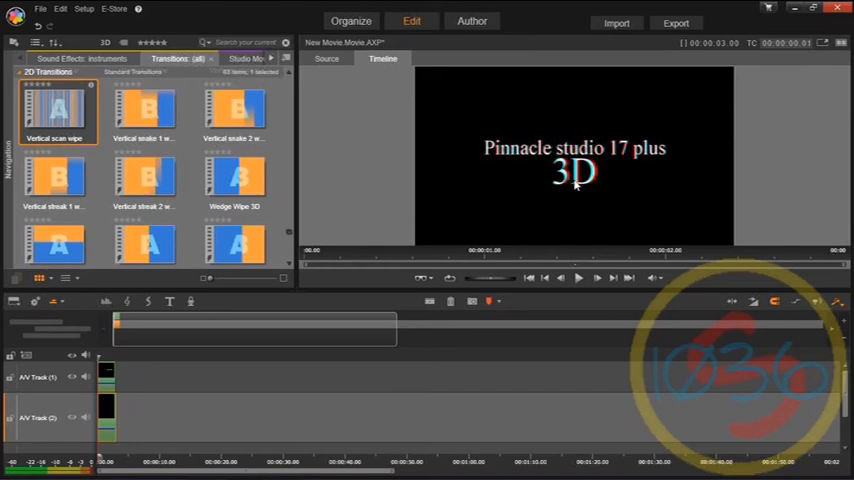
{"action": "mouse_move", "coordinate": [630, 192]}
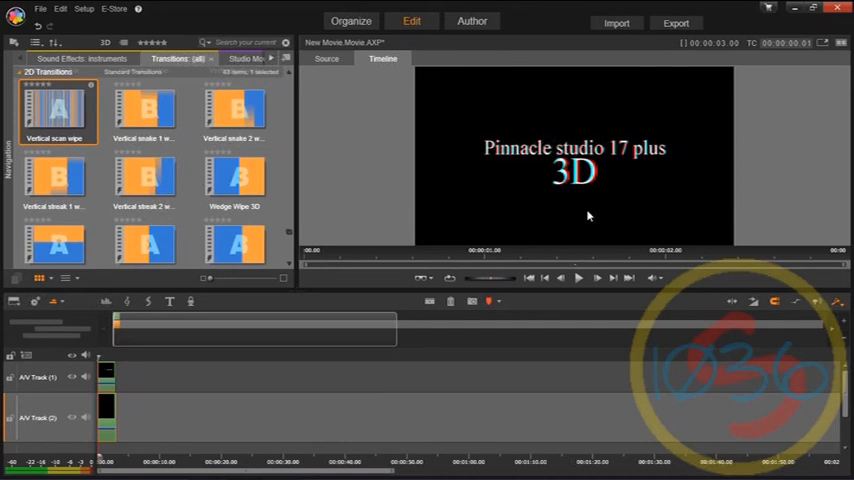
{"action": "mouse_move", "coordinate": [382, 180]}
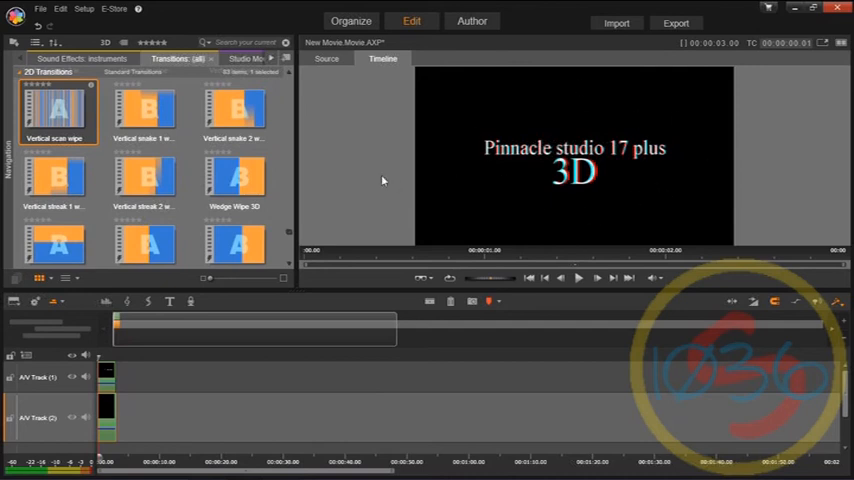